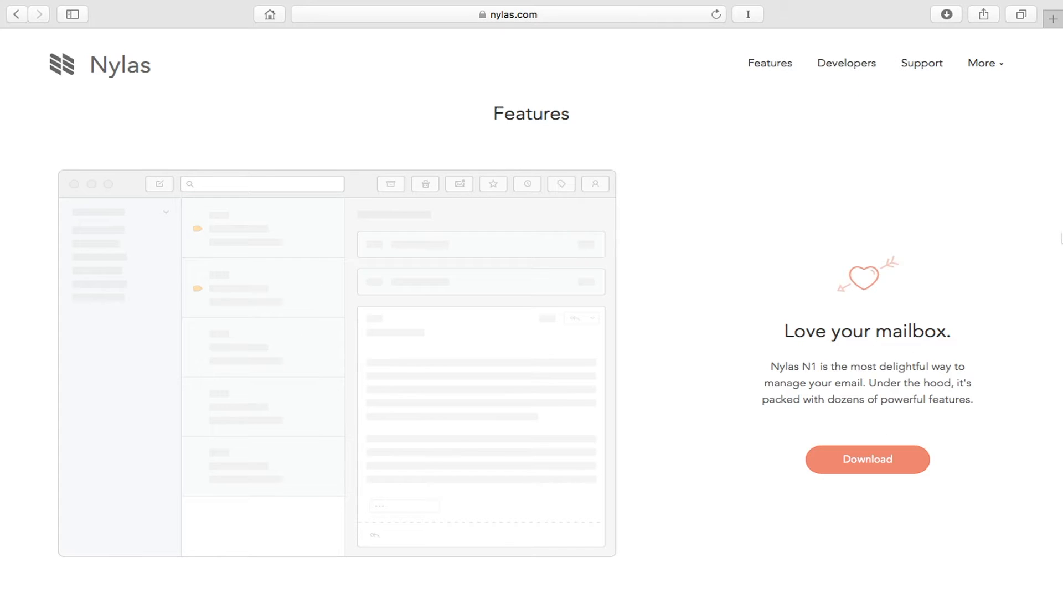
Scroll down through the nylas.com Features page toward the N1 GitHub repository link
scroll("down", 3)
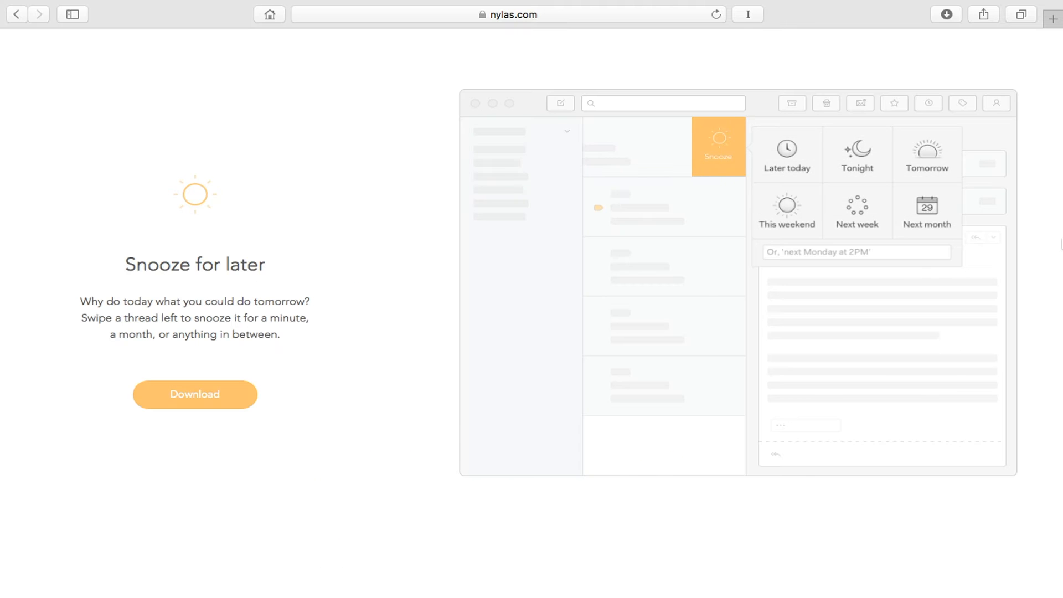
scroll("down", 3)
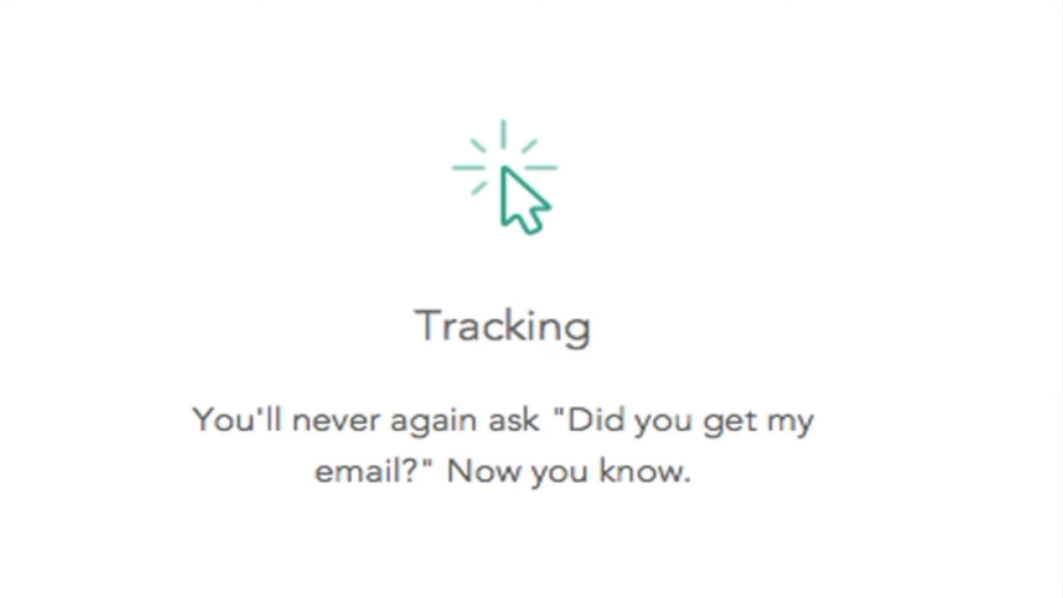
scroll("down", 3)
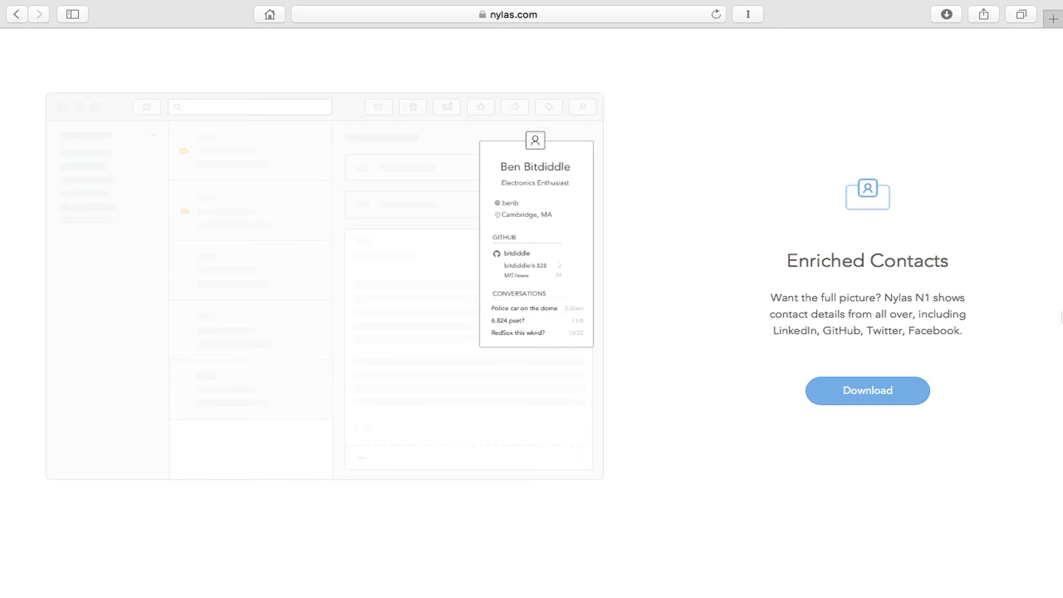
scroll("down", 3)
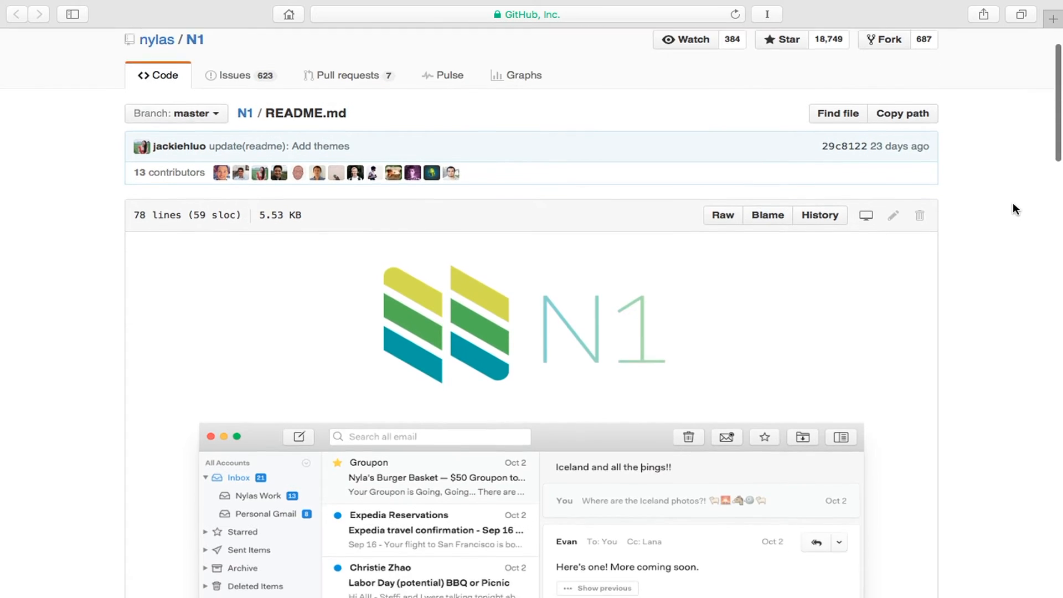
scroll("down", 3)
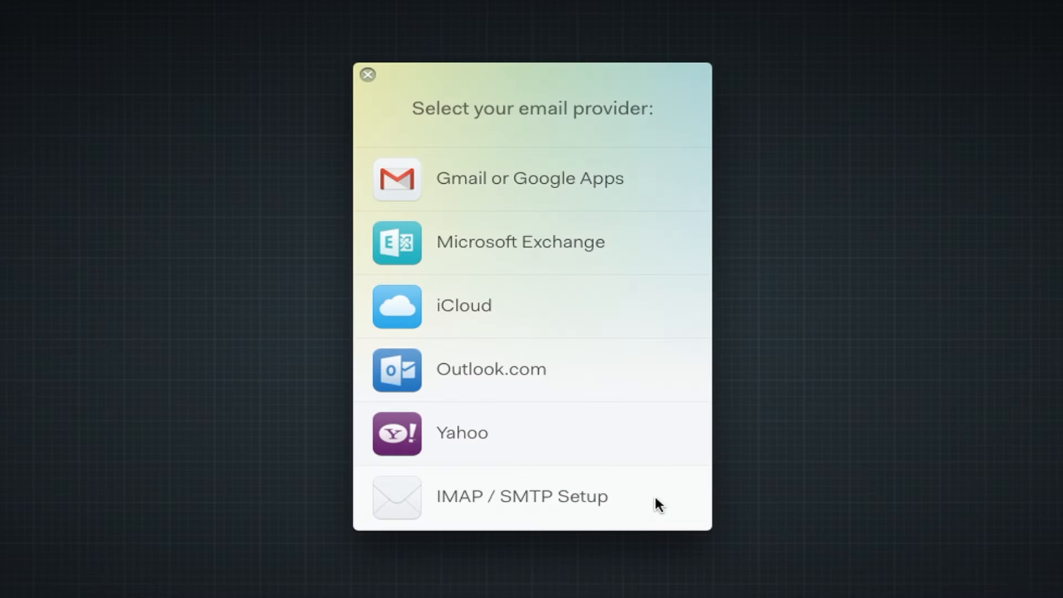
mouse_move(671, 188)
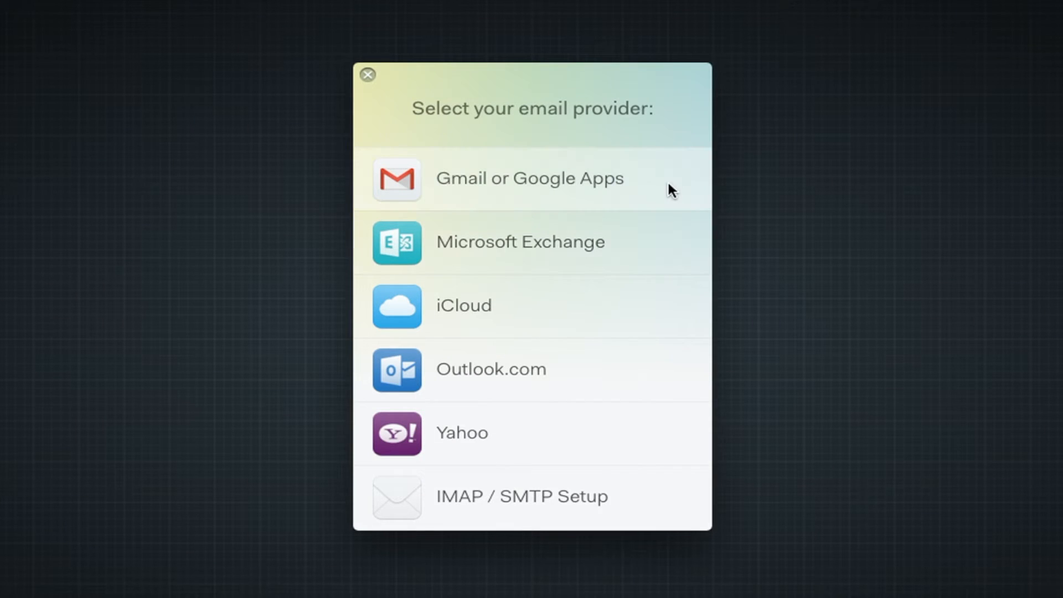
Choose Gmail or Google Apps as the provider and Gmail as the keyboard shortcut set
left_click(531, 177)
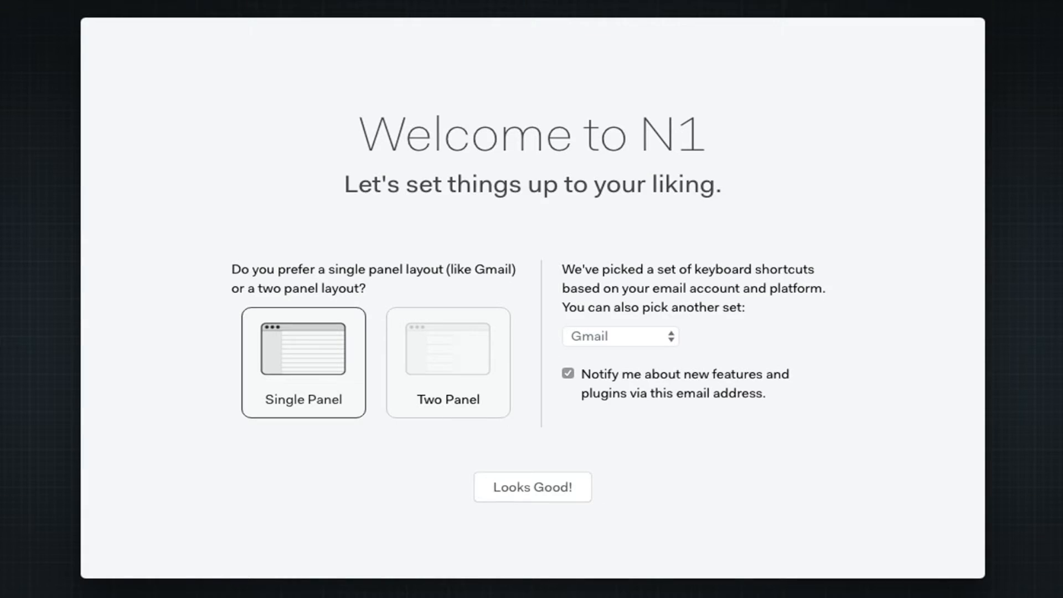
left_click(618, 337)
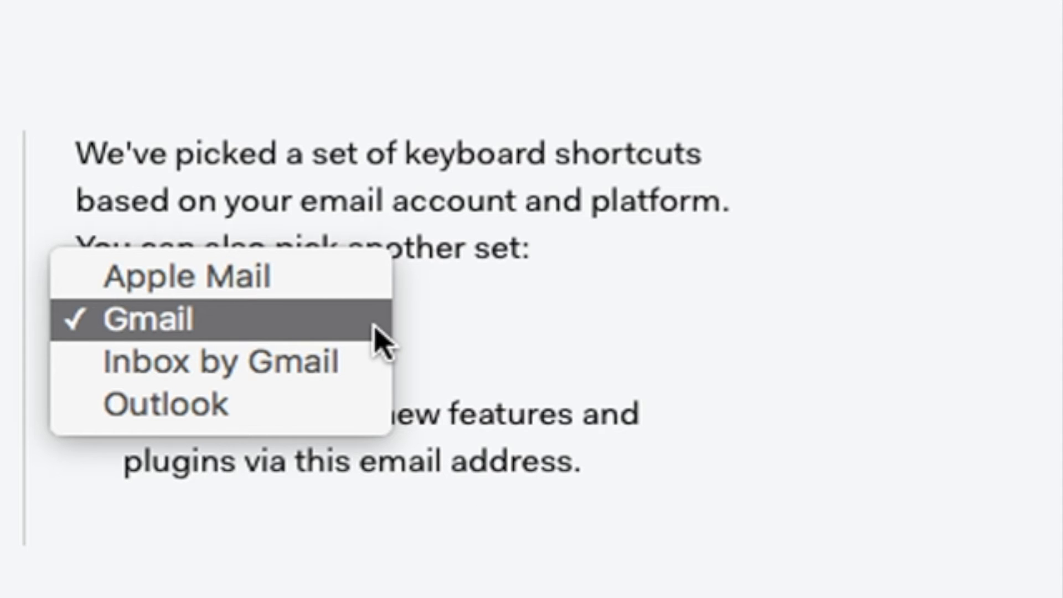
left_click(147, 319)
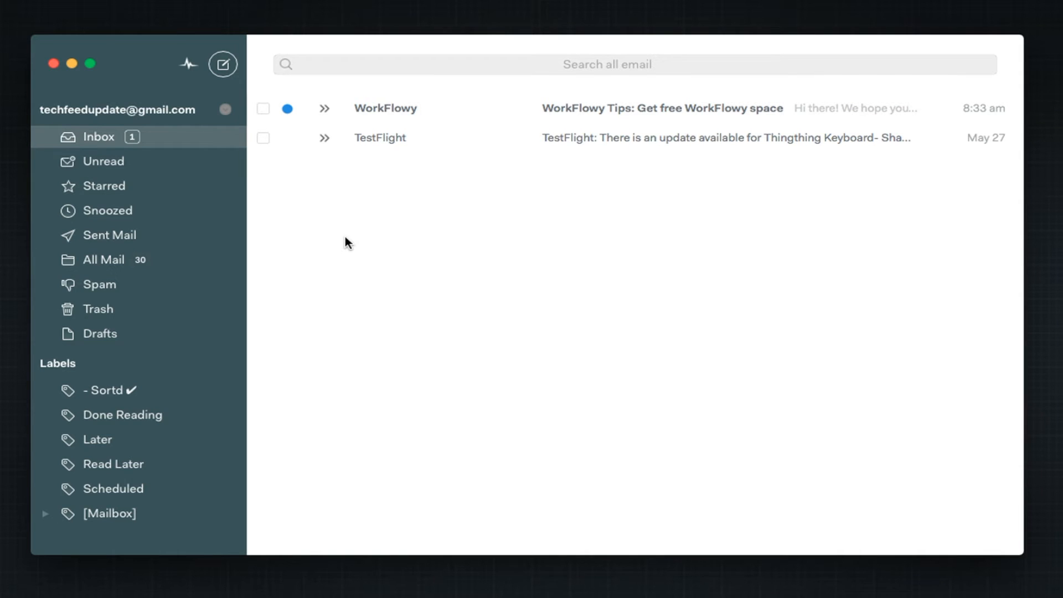
mouse_move(222, 210)
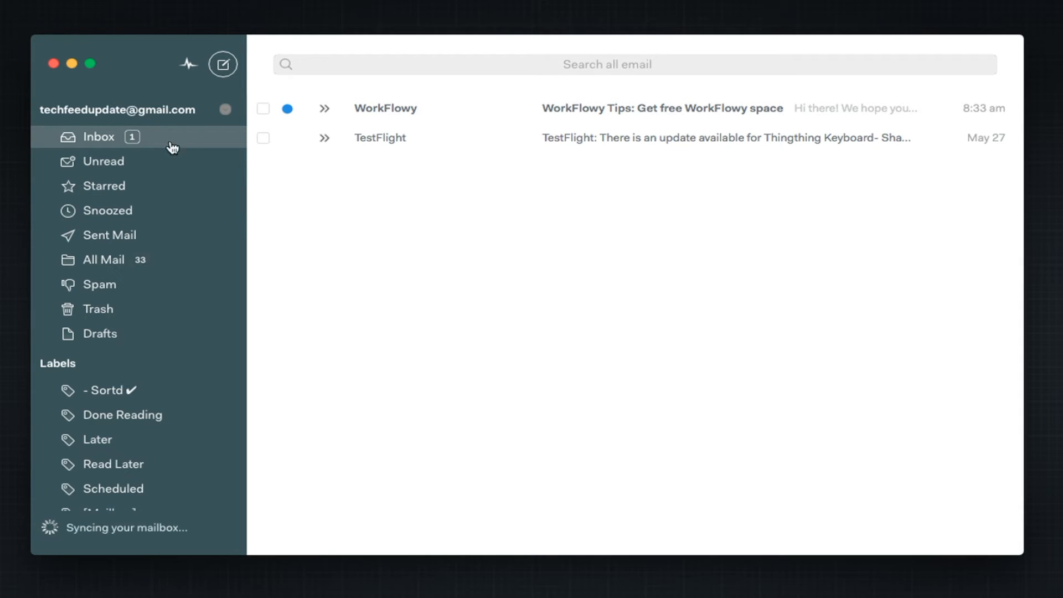
mouse_move(174, 296)
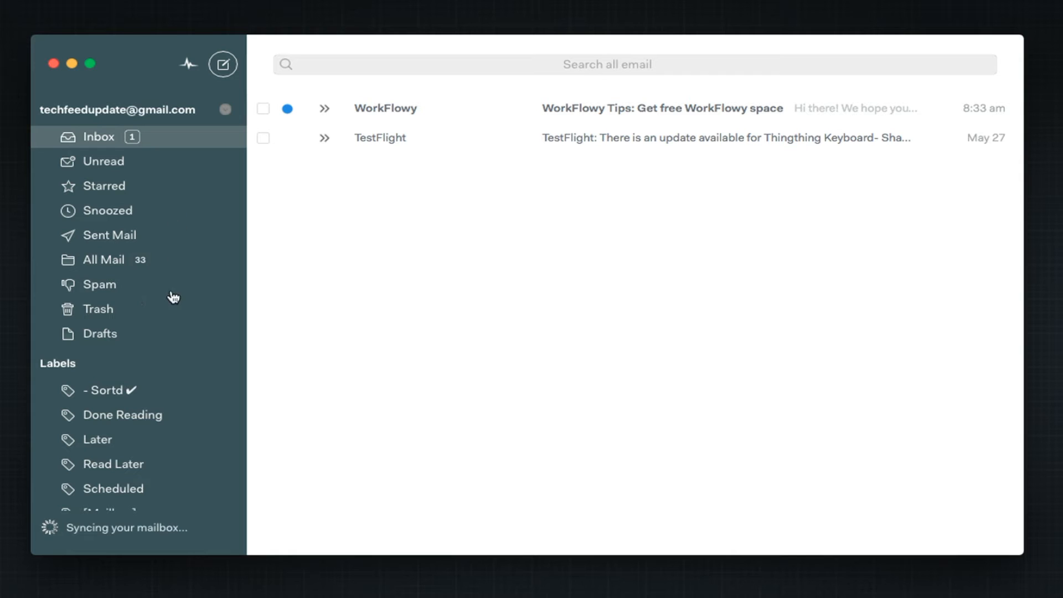
mouse_move(143, 407)
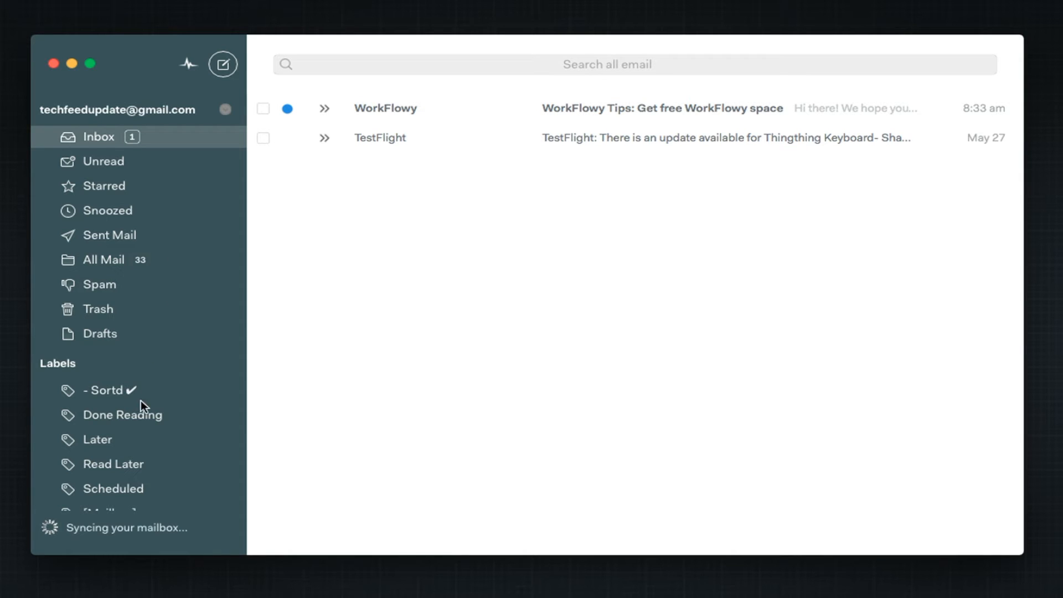
mouse_move(131, 479)
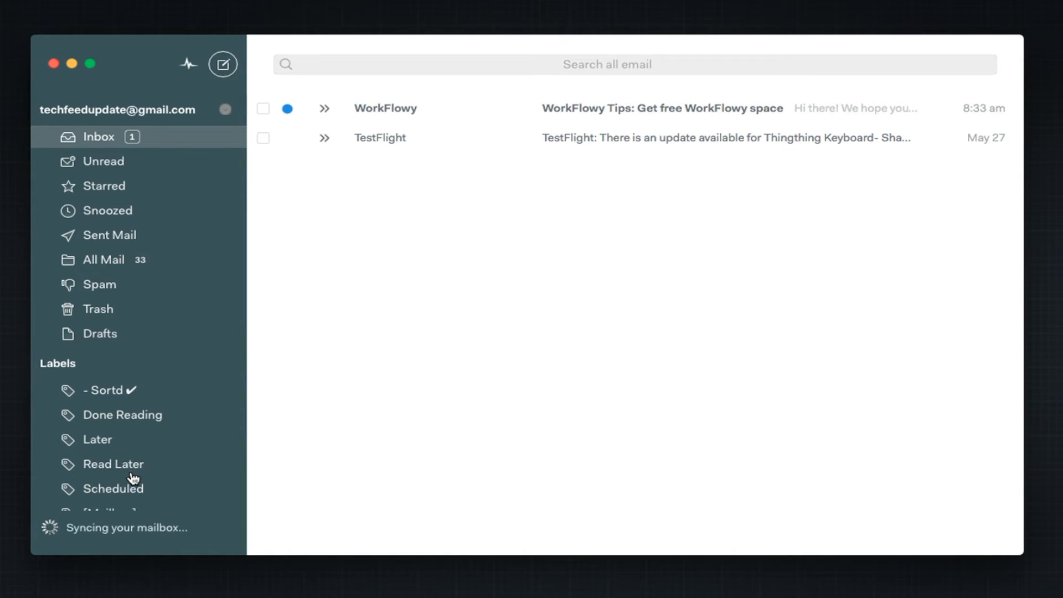
left_click(190, 64)
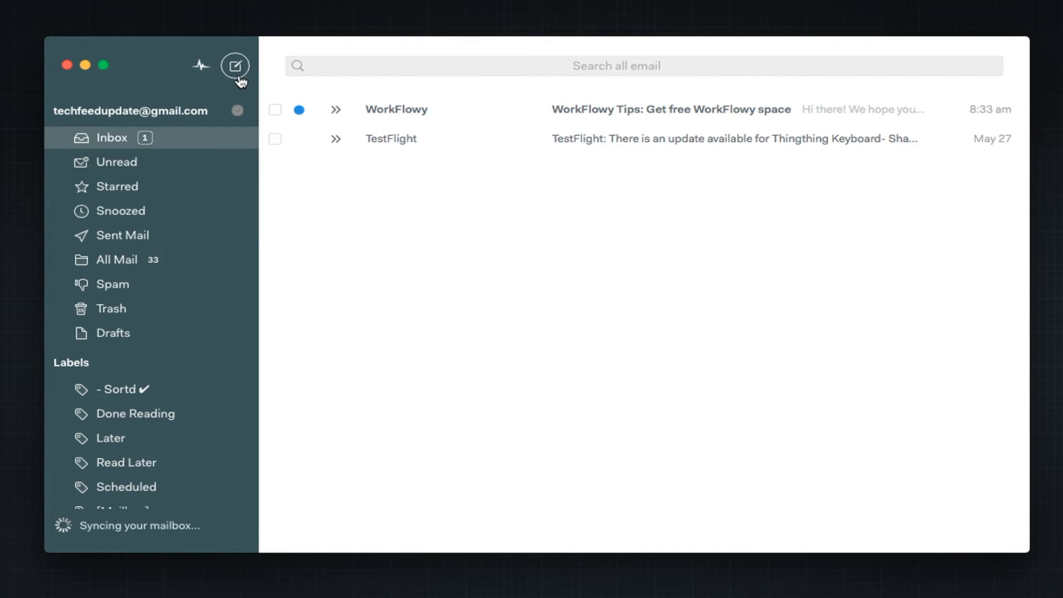
mouse_move(979, 182)
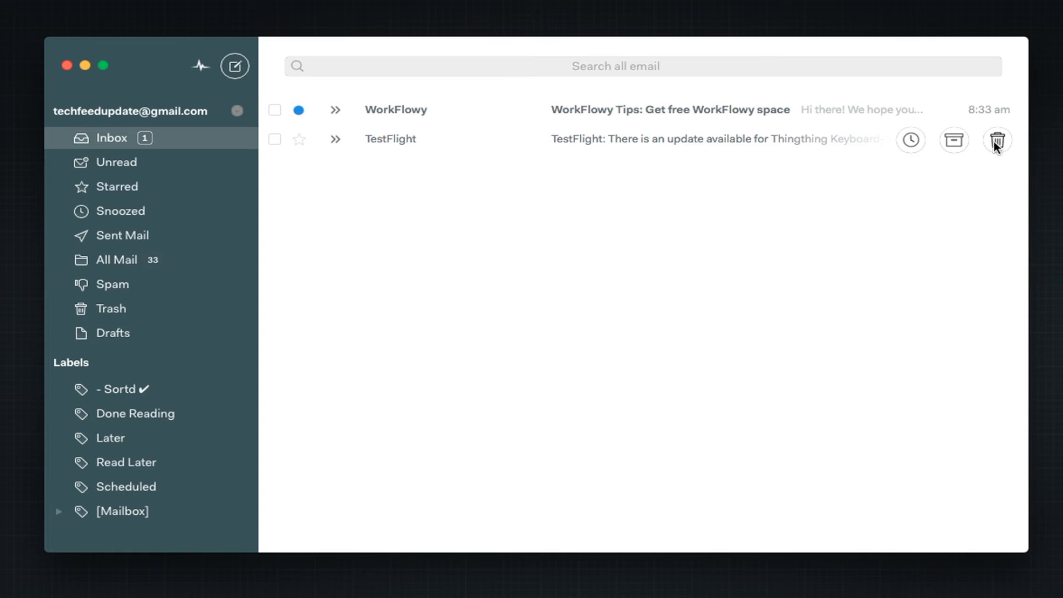
left_click(274, 110)
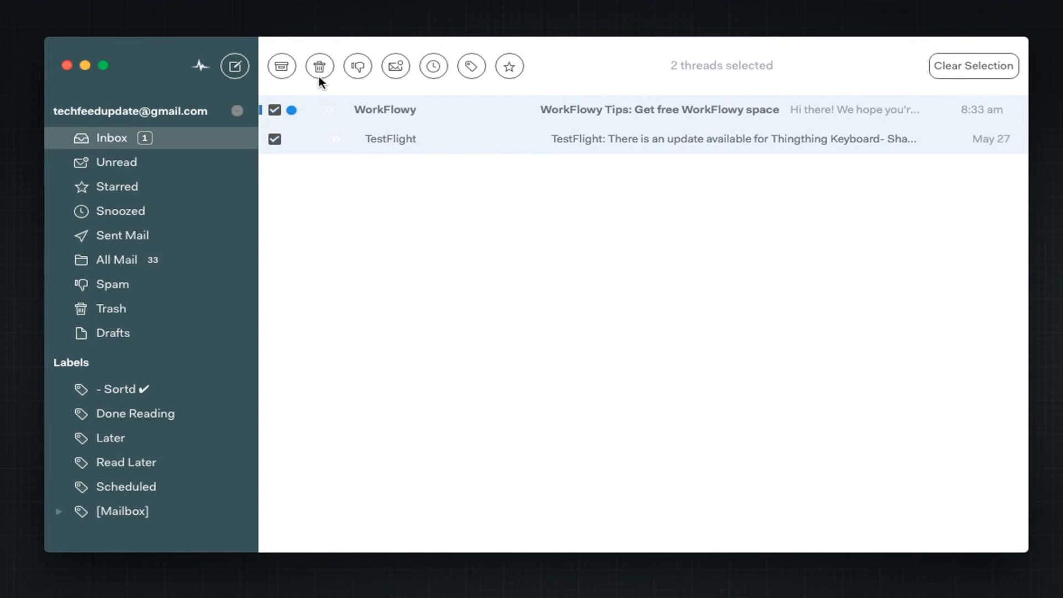
mouse_move(509, 65)
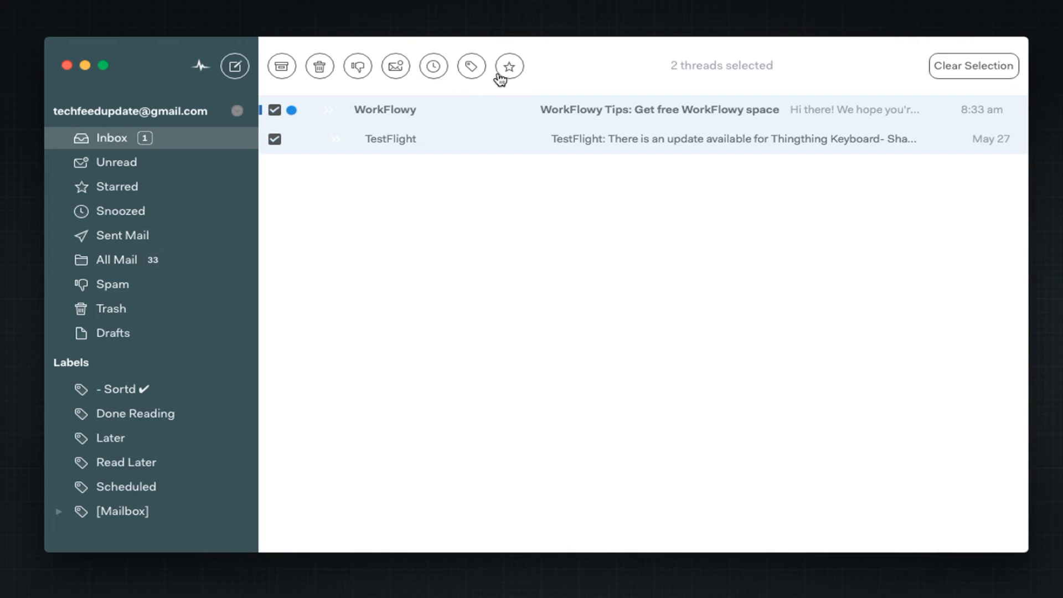
left_click(972, 65)
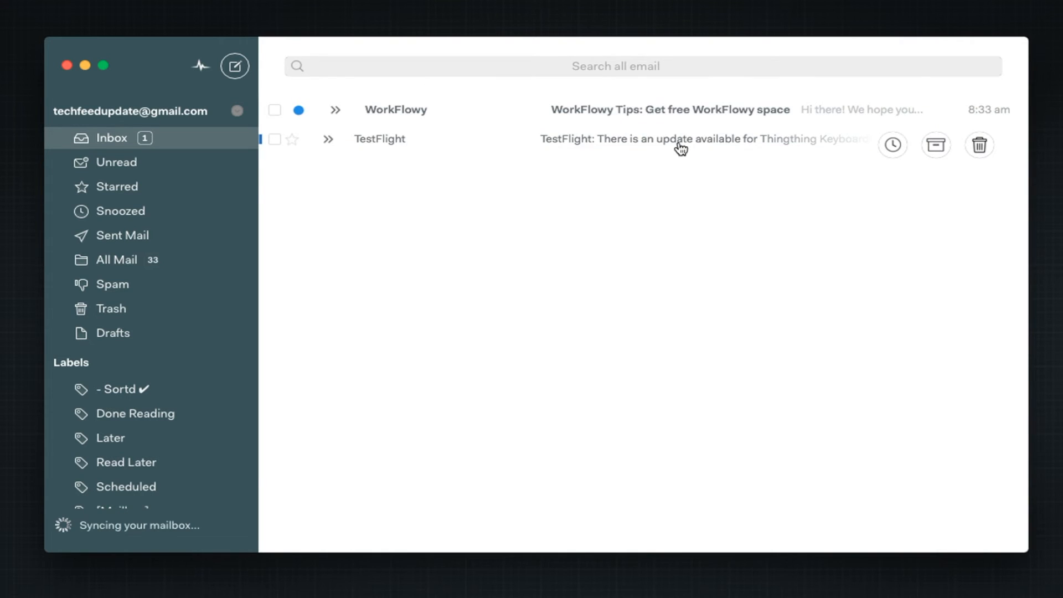
Read the TestFlight update message, then head to the N1 preferences
left_click(678, 139)
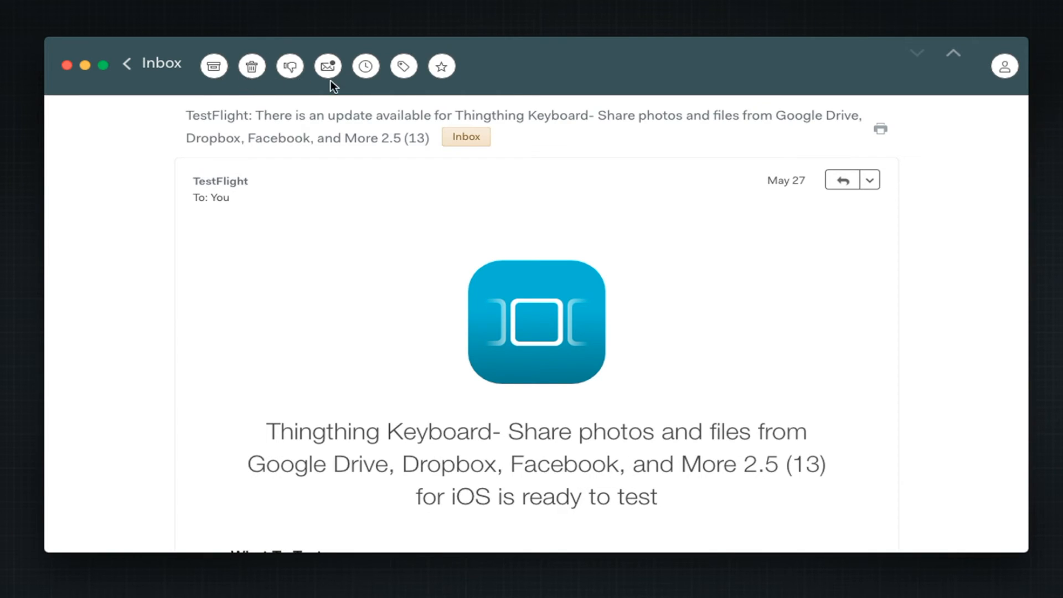
mouse_move(456, 89)
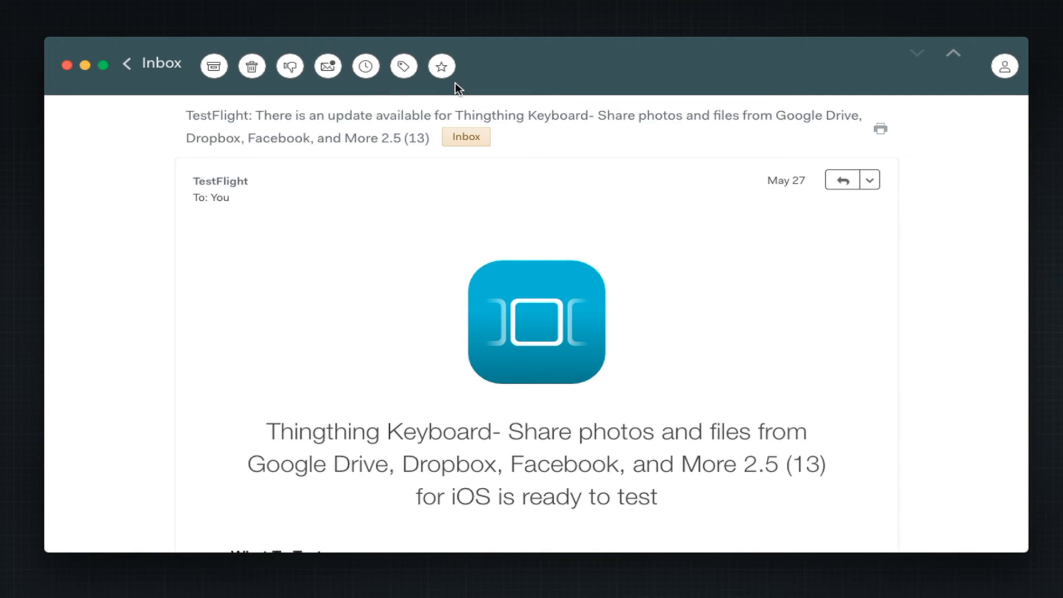
left_click(1005, 65)
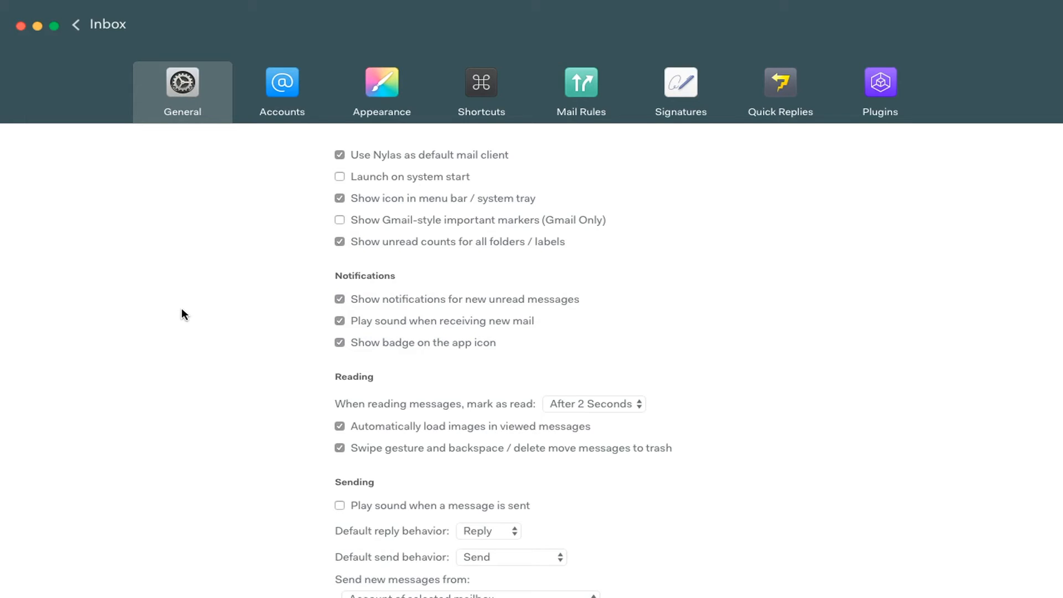
Review Shortcuts, then under Mail Rules create a rule: Subject contains Hello, Move to Trash
left_click(593, 403)
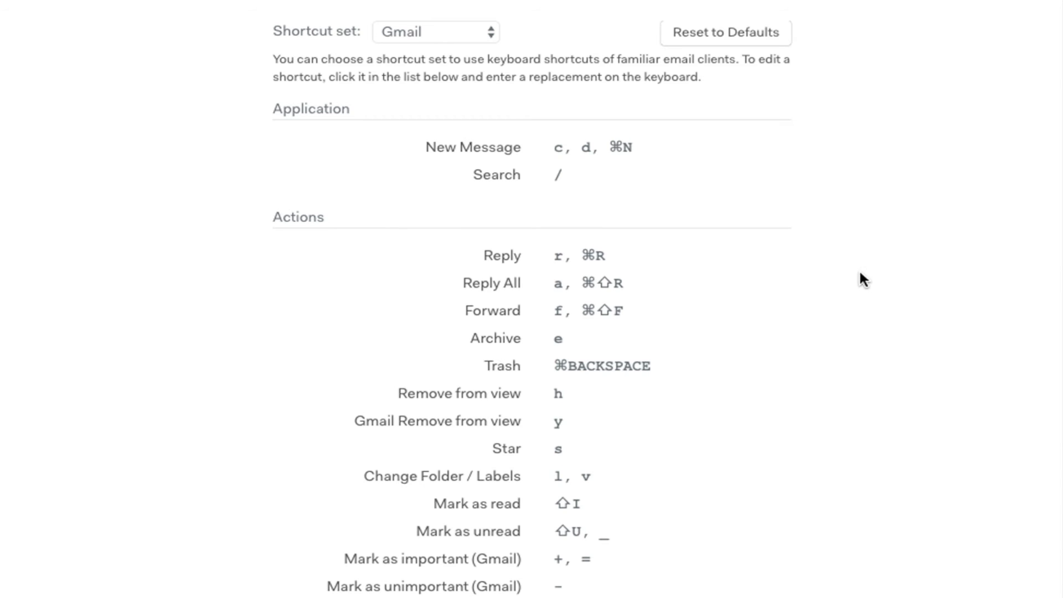
left_click(580, 92)
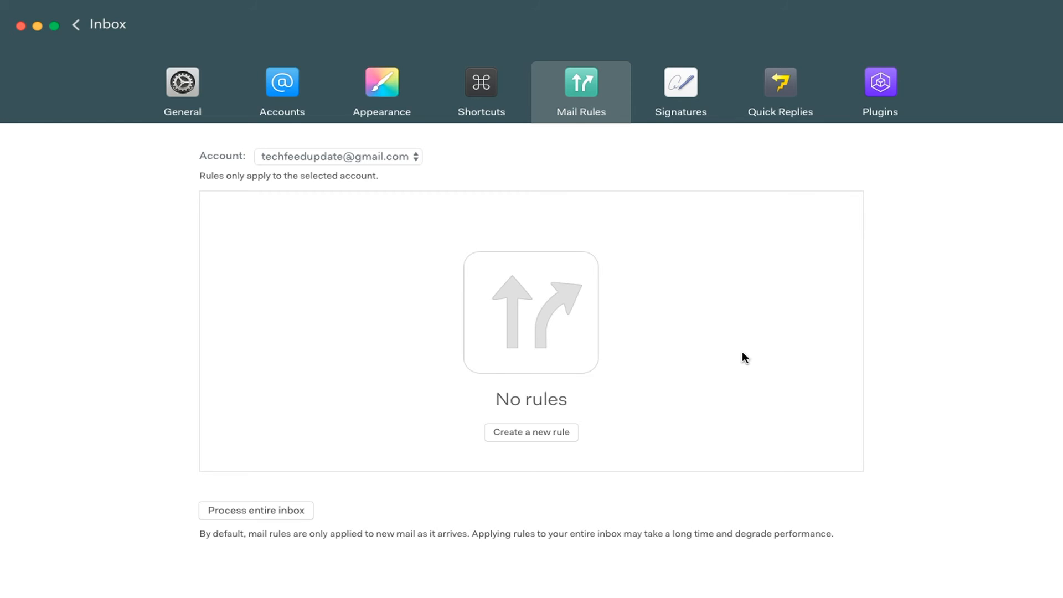
left_click(531, 432)
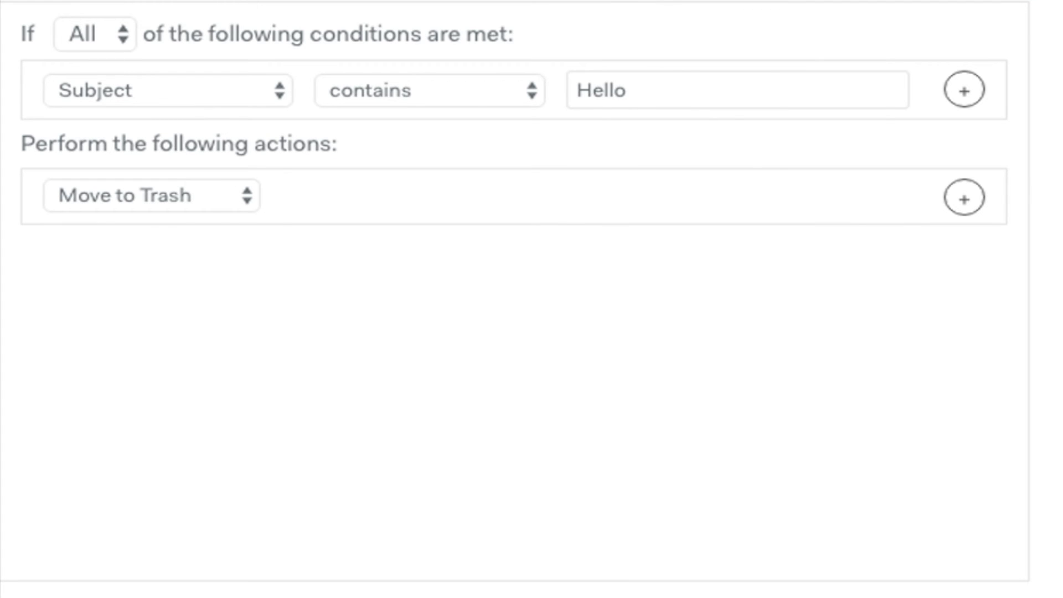
left_click(780, 92)
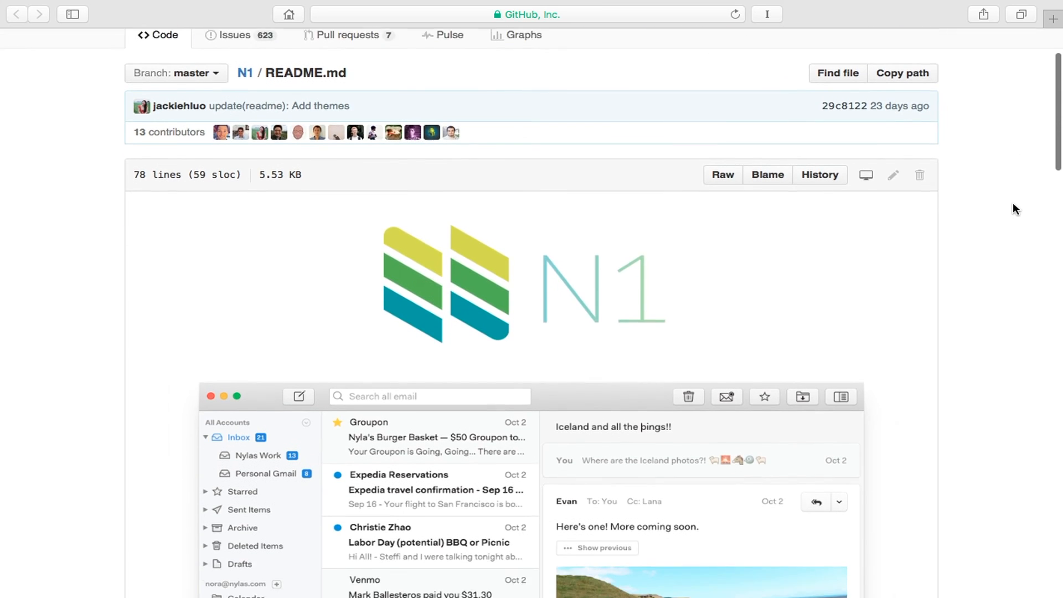
scroll("down", 3)
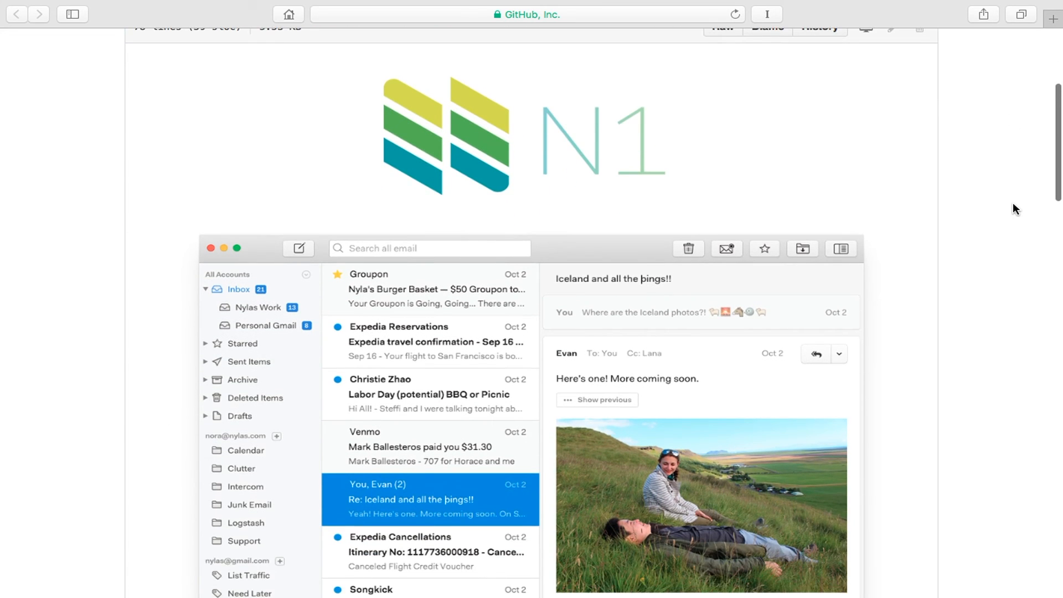
scroll("down", 3)
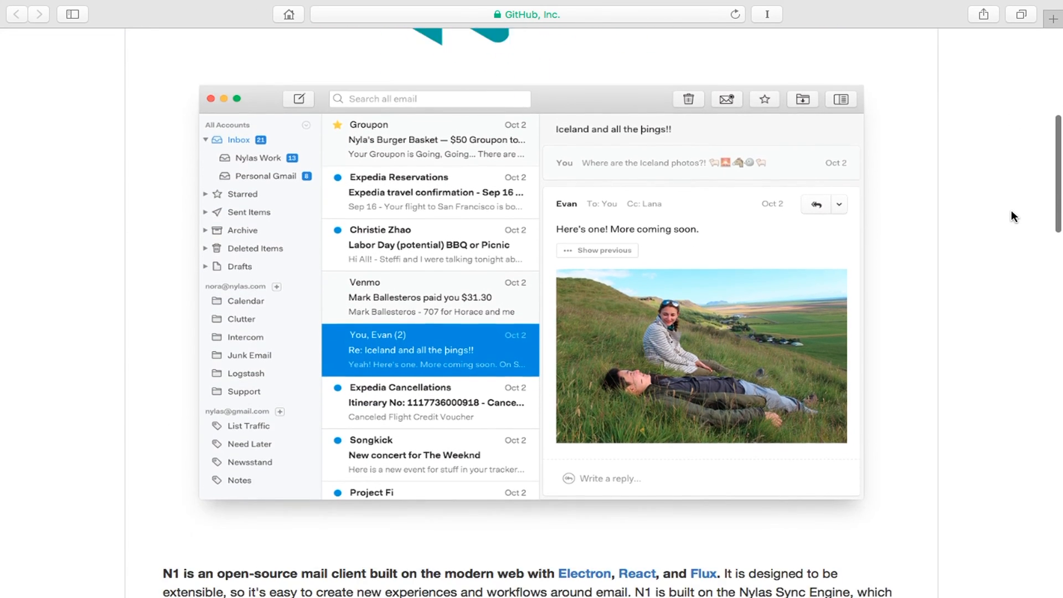